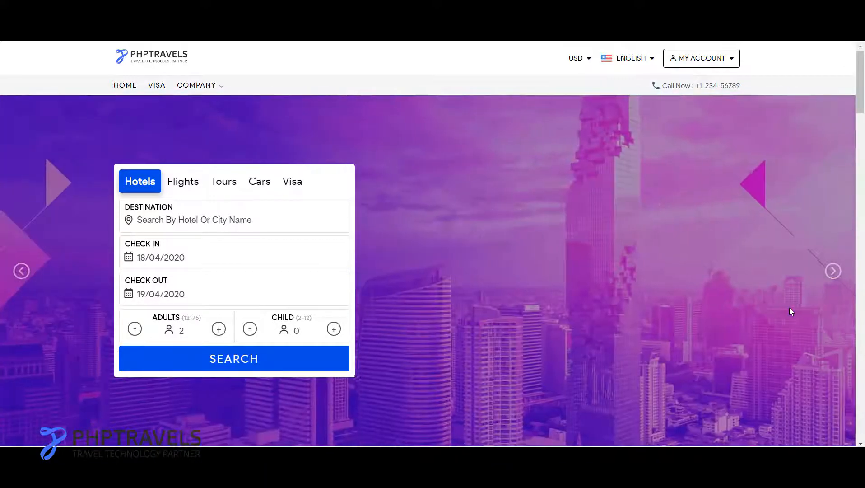
- Scroll within the file manager's public_html/uploads/global folder listing
{"action": "scroll", "scroll_direction": "down", "scroll_amount": 3}
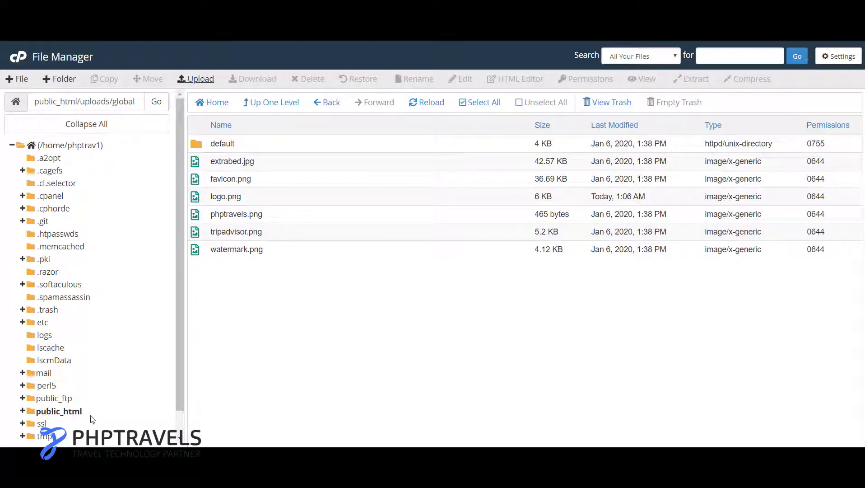
- Browse into public_html > themes > default > assets > css
{"action": "left_click", "coordinate": [59, 411]}
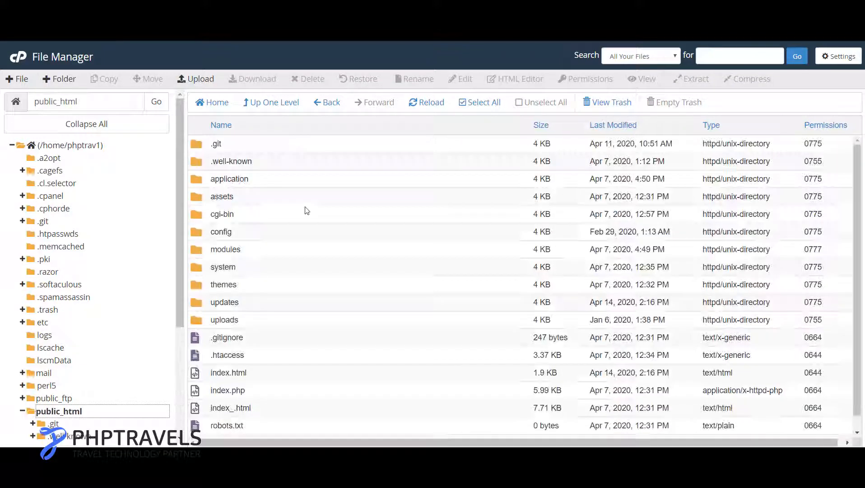
{"action": "mouse_move", "coordinate": [243, 298]}
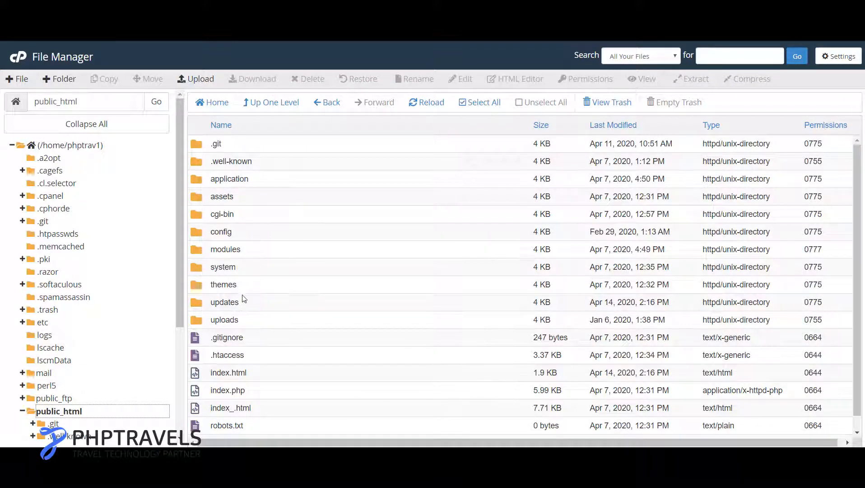
{"action": "double_click", "coordinate": [223, 284]}
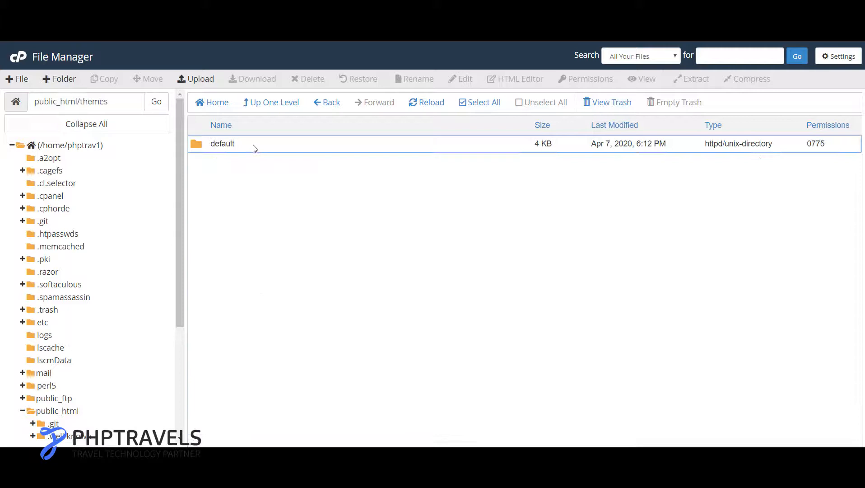
{"action": "double_click", "coordinate": [222, 144]}
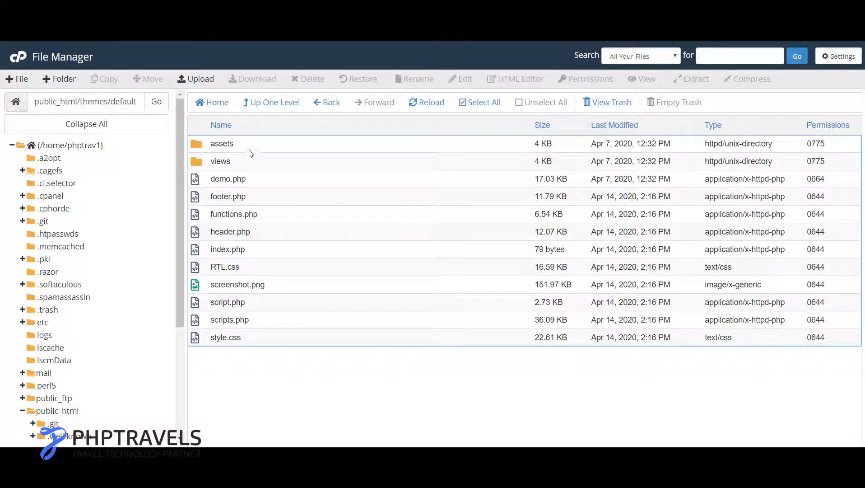
{"action": "double_click", "coordinate": [222, 144]}
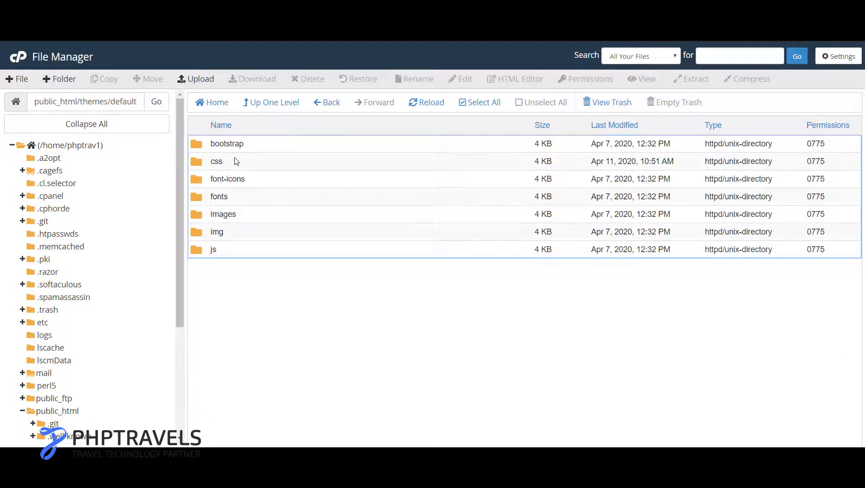
{"action": "double_click", "coordinate": [217, 160]}
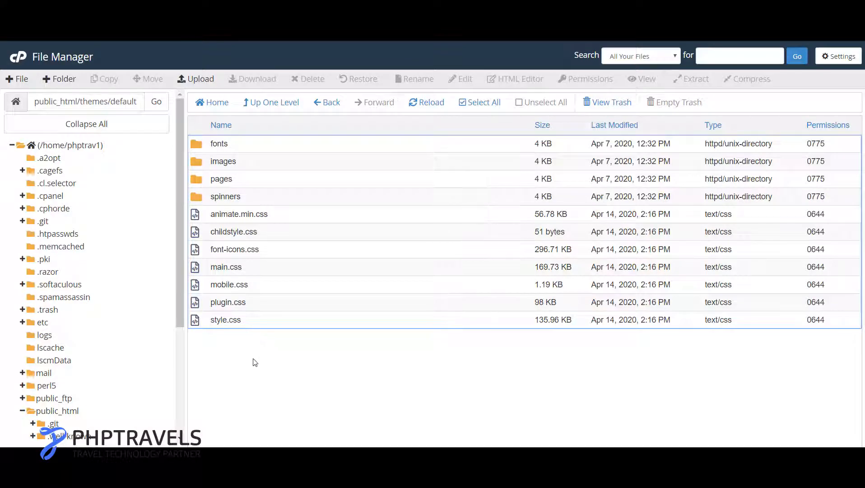
- Select childstyle.css and open it in the code editor
{"action": "left_click", "coordinate": [234, 231]}
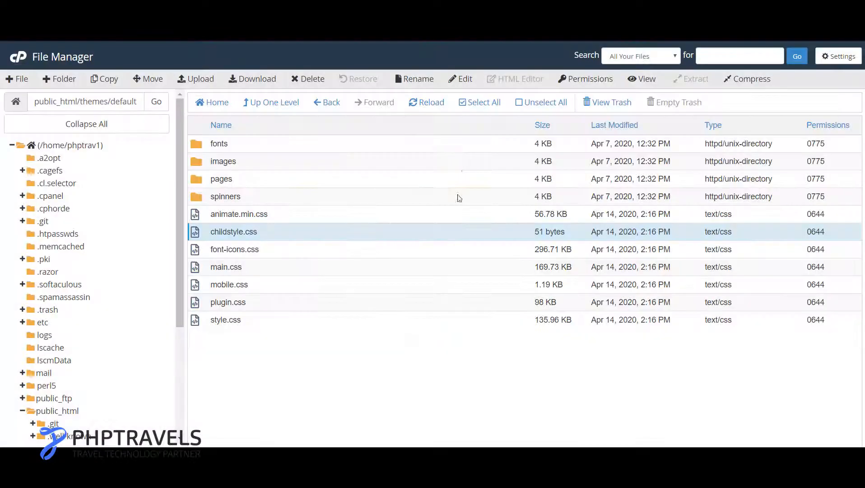
{"action": "left_click", "coordinate": [464, 79]}
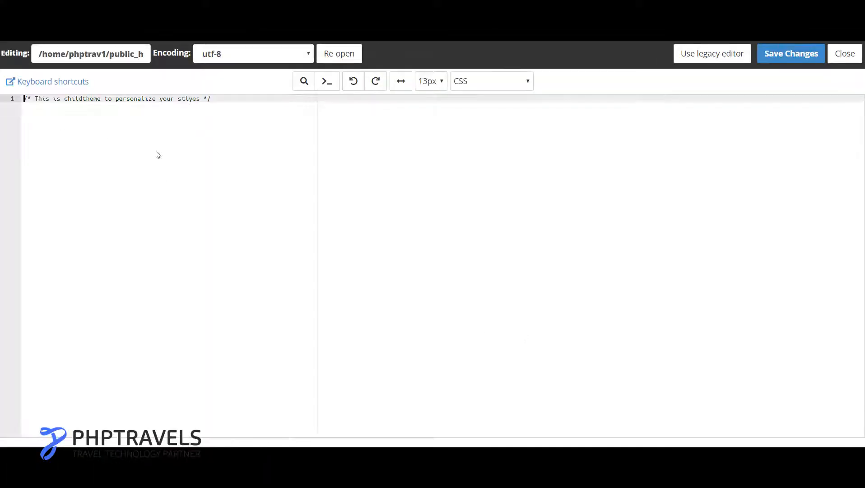
{"action": "mouse_move", "coordinate": [269, 130]}
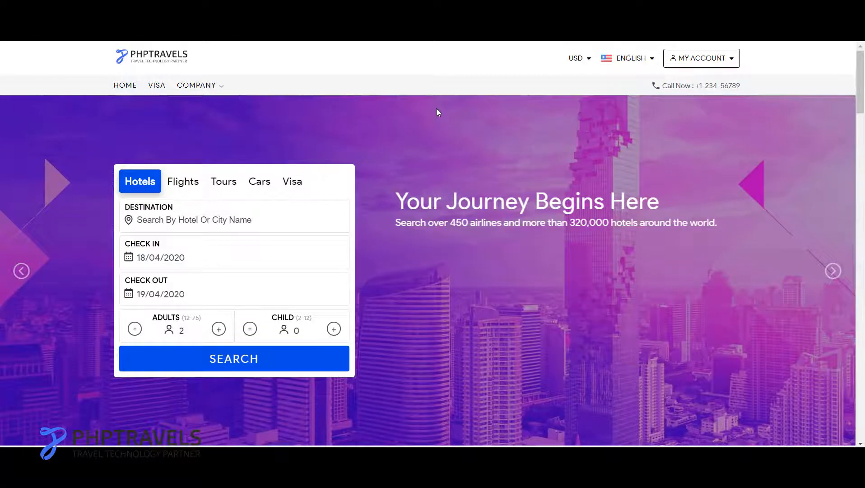
{"action": "mouse_move", "coordinate": [132, 178]}
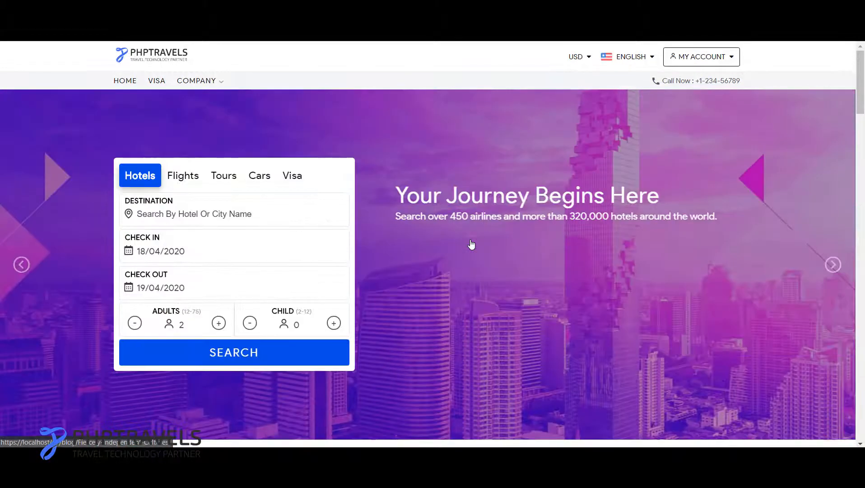
- Scroll to the blue Search button and bring up its right-click page actions
{"action": "scroll", "scroll_direction": "down", "scroll_amount": 3}
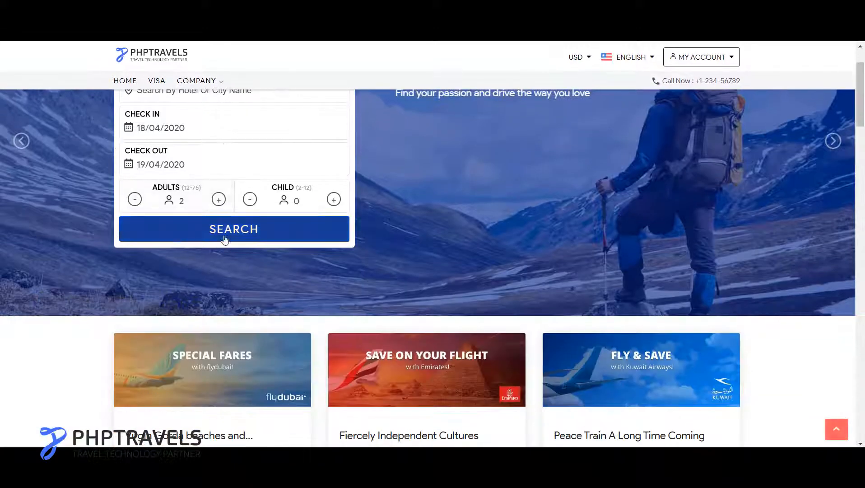
{"action": "mouse_move", "coordinate": [208, 251]}
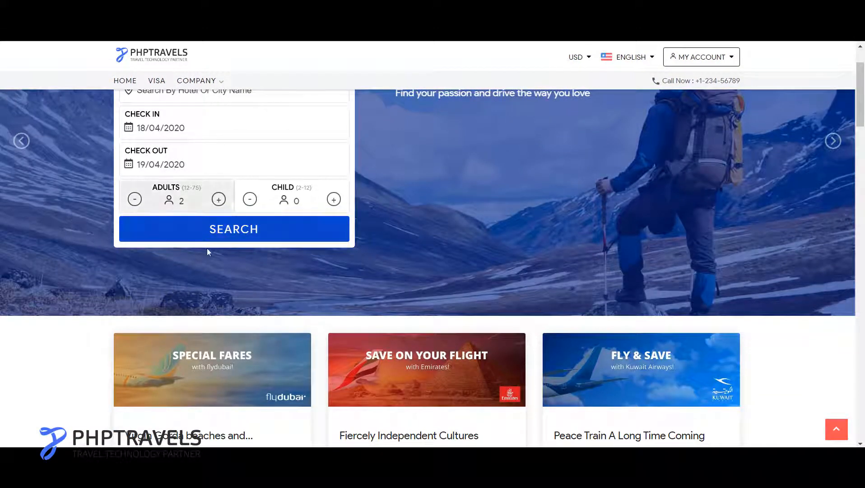
{"action": "right_click", "coordinate": [180, 240]}
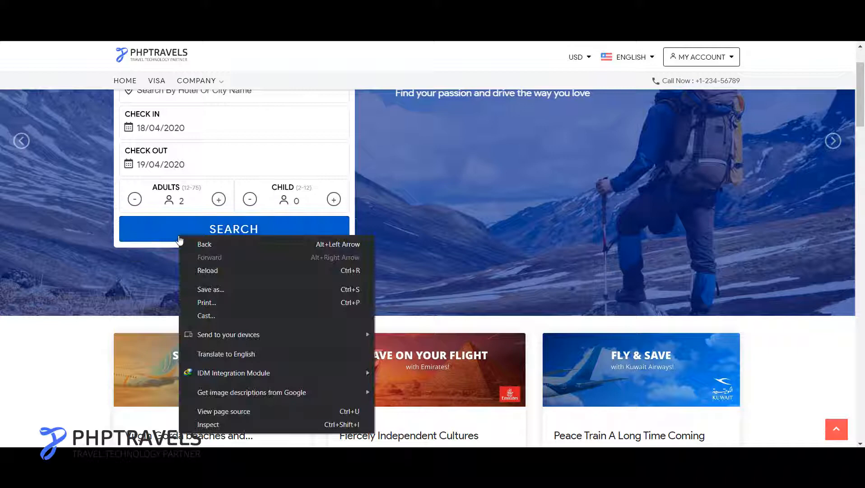
- Inspect the Search button element, revealing its .btn-primary rule with rgb(6, 76, 231) background
{"action": "left_click", "coordinate": [185, 245]}
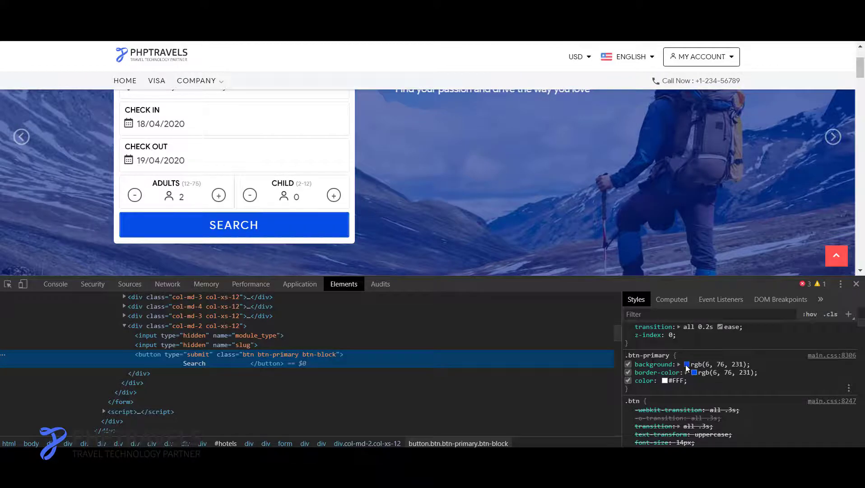
- Make .btn-primary orange with background rgb(255, 129, 0) and border rgb(215, 111, 0), saved to childstyle.css
{"action": "left_click", "coordinate": [686, 364]}
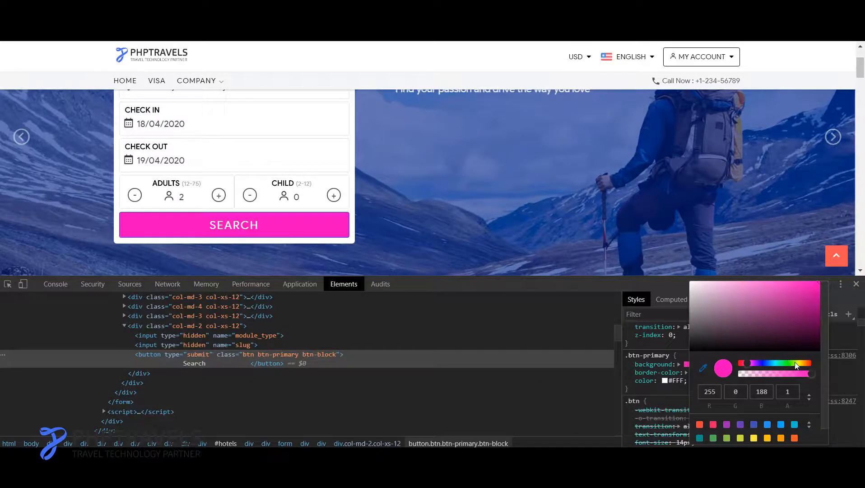
{"action": "left_click", "coordinate": [805, 362]}
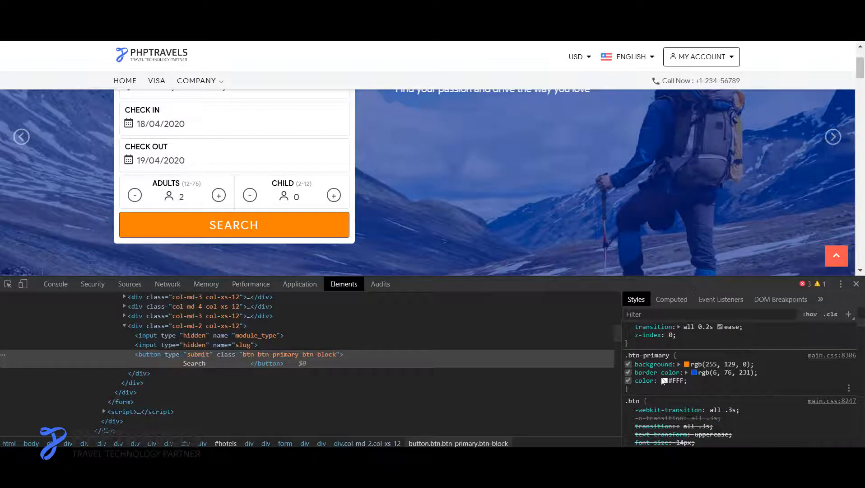
{"action": "left_click", "coordinate": [694, 372]}
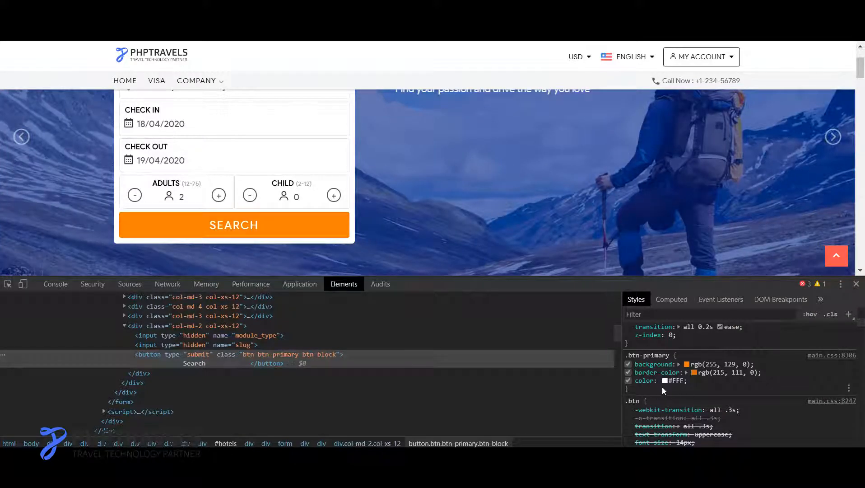
{"action": "mouse_move", "coordinate": [640, 406]}
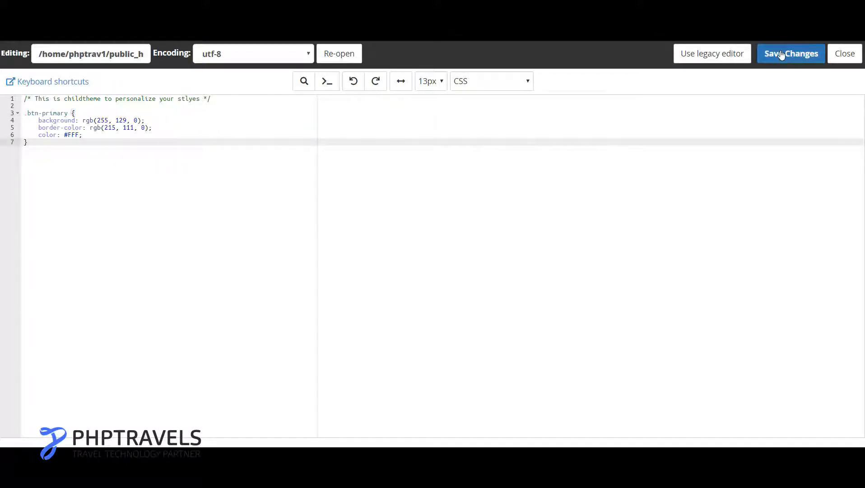
{"action": "left_click", "coordinate": [791, 53]}
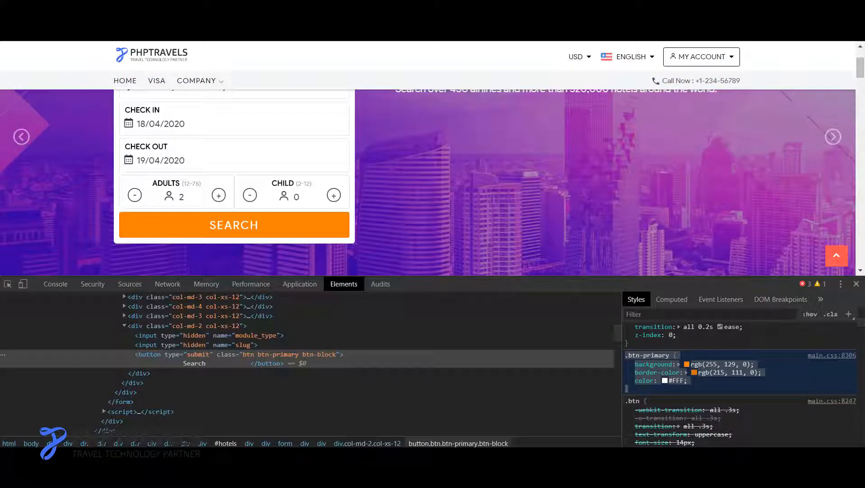
- Scroll the home page down past the tour cards to reach the dark footer
{"action": "scroll", "scroll_direction": "up", "scroll_amount": 3}
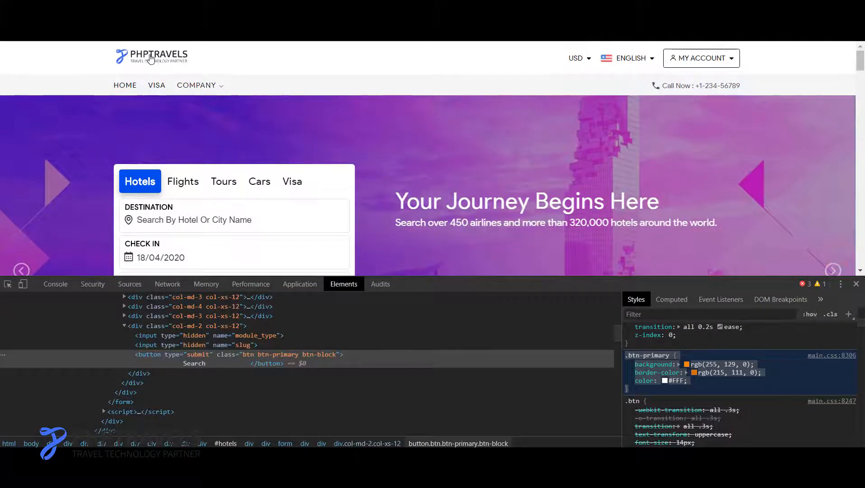
{"action": "scroll", "scroll_direction": "down", "scroll_amount": 3}
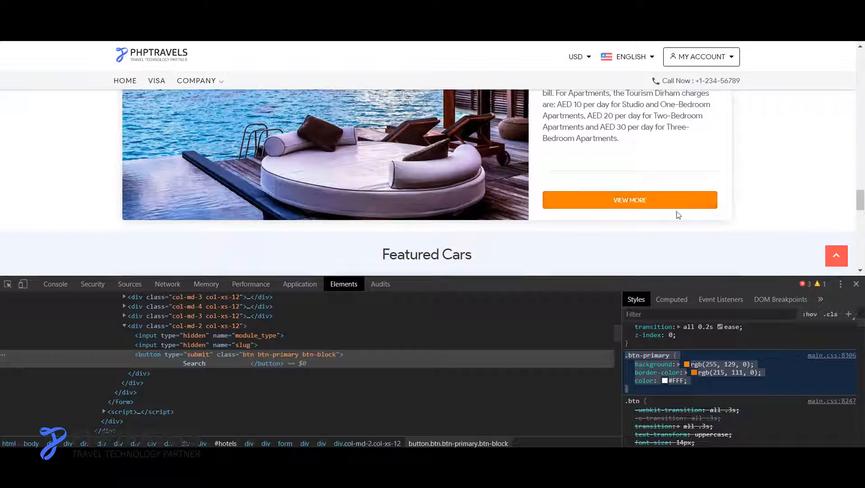
{"action": "scroll", "scroll_direction": "down", "scroll_amount": 3}
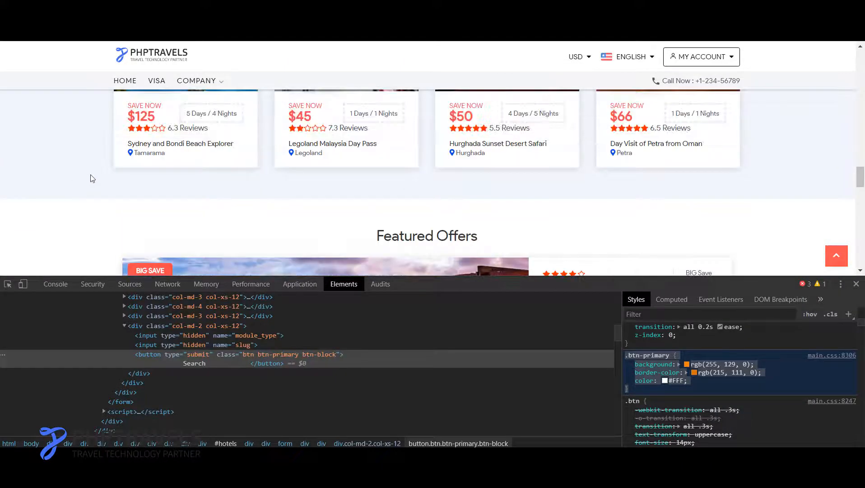
{"action": "scroll", "scroll_direction": "down", "scroll_amount": 3}
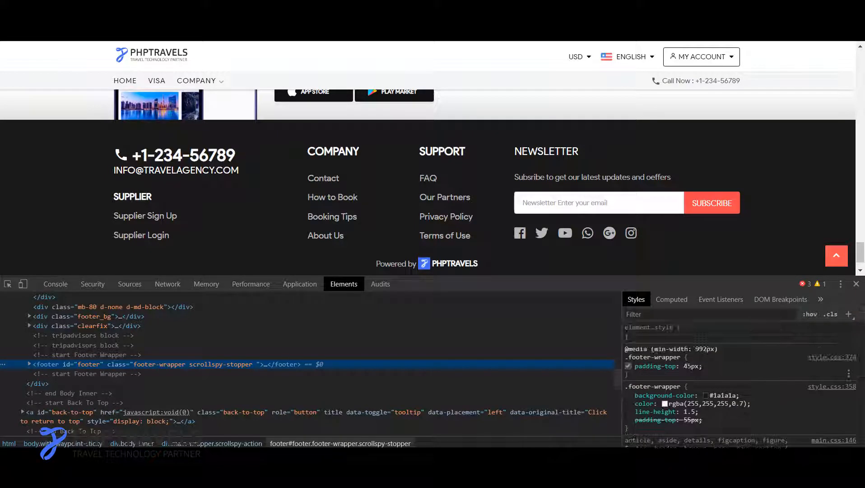
- Use the .footer-wrapper background colour picker to shift near-black into a darker purple-gray
{"action": "left_click", "coordinate": [707, 394]}
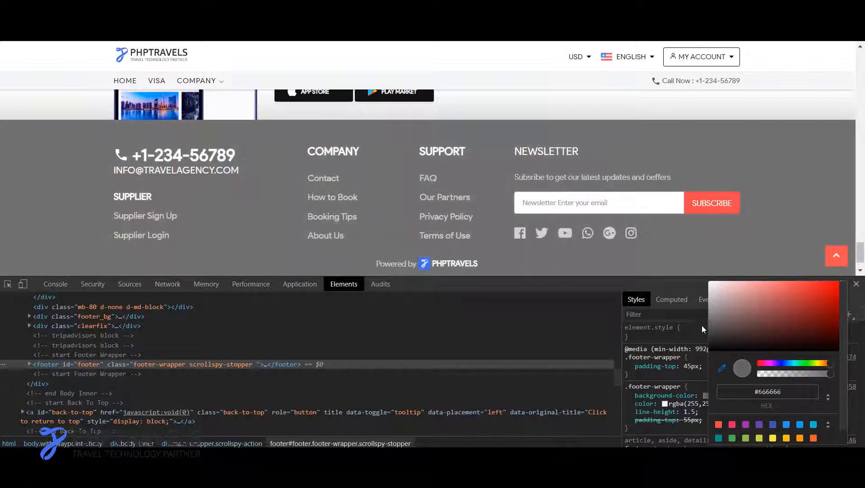
{"action": "left_click", "coordinate": [708, 312]}
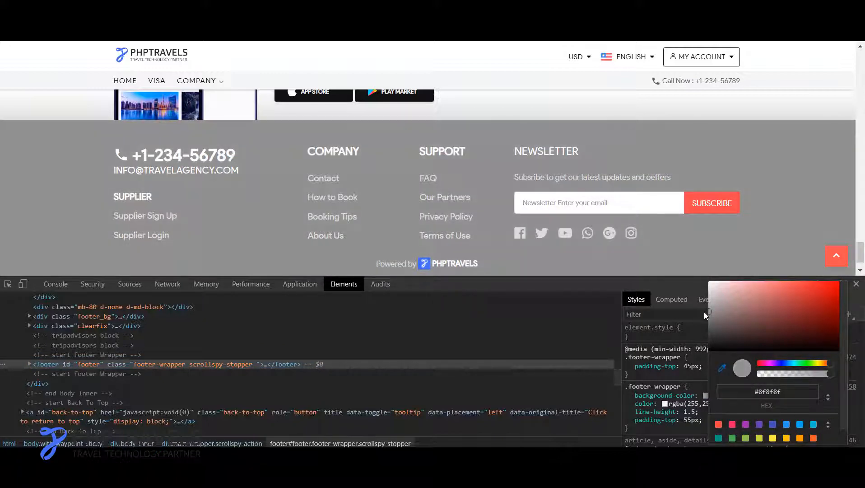
{"action": "left_click", "coordinate": [724, 307]}
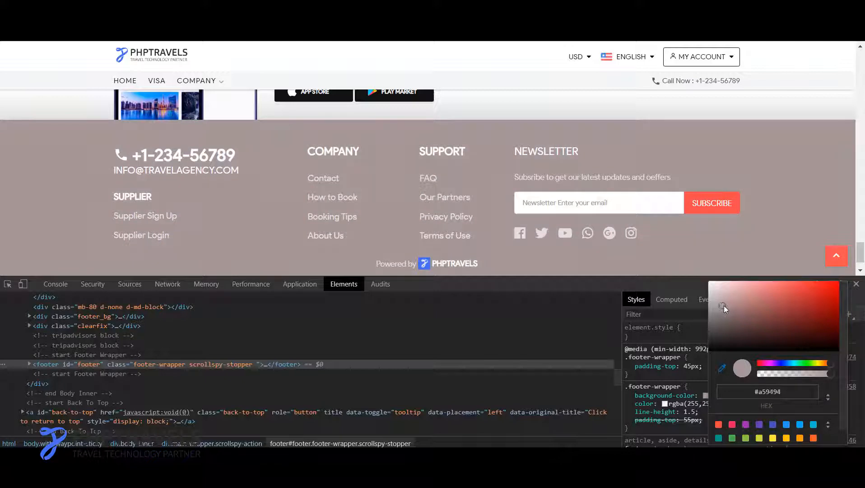
{"action": "left_click_drag", "start_coordinate": [725, 308], "coordinate": [734, 311]}
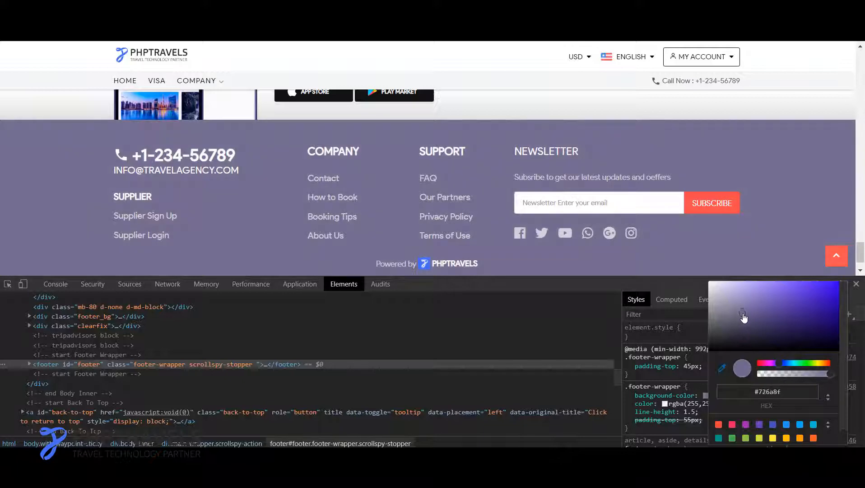
{"action": "left_click_drag", "start_coordinate": [744, 316], "coordinate": [741, 324]}
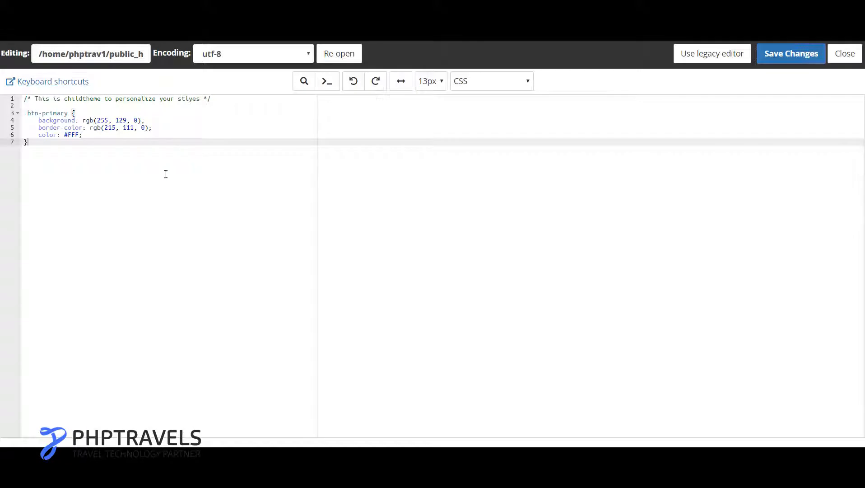
- Write the .footer-wrapper rule with background #554c74 and save childstyle.css
{"action": "type", "text": ".footer-wrapper {"}
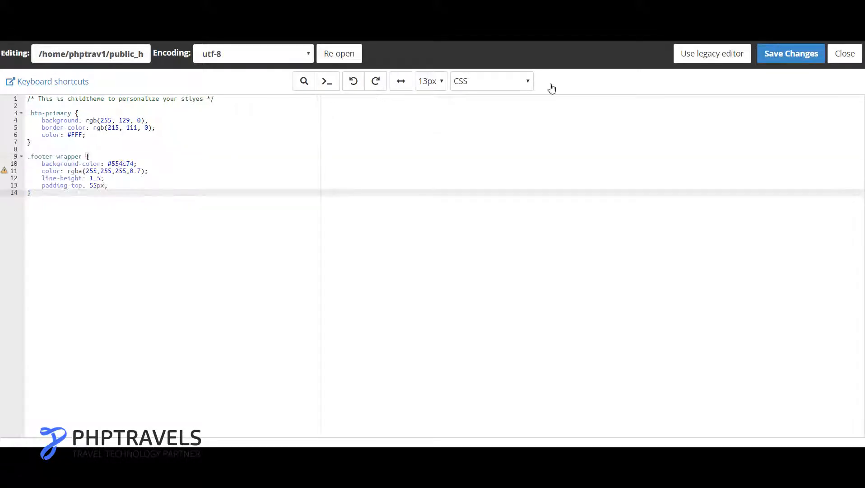
{"action": "left_click", "coordinate": [791, 53]}
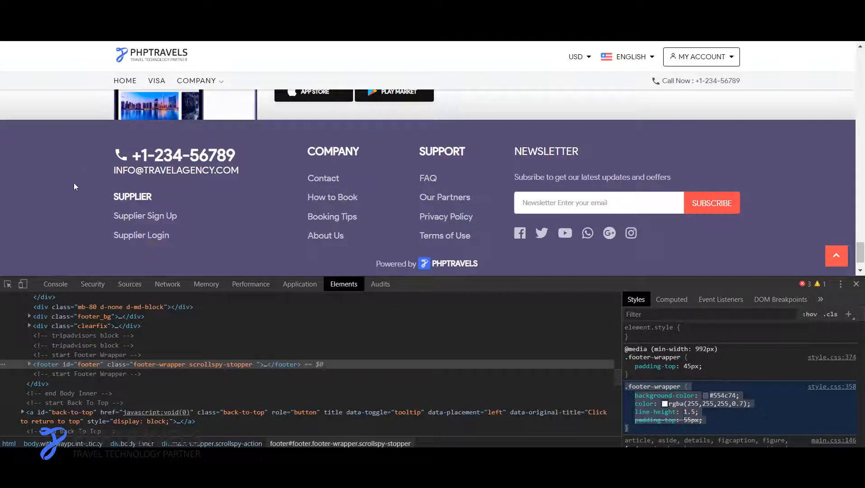
{"action": "scroll", "scroll_direction": "up", "scroll_amount": 3}
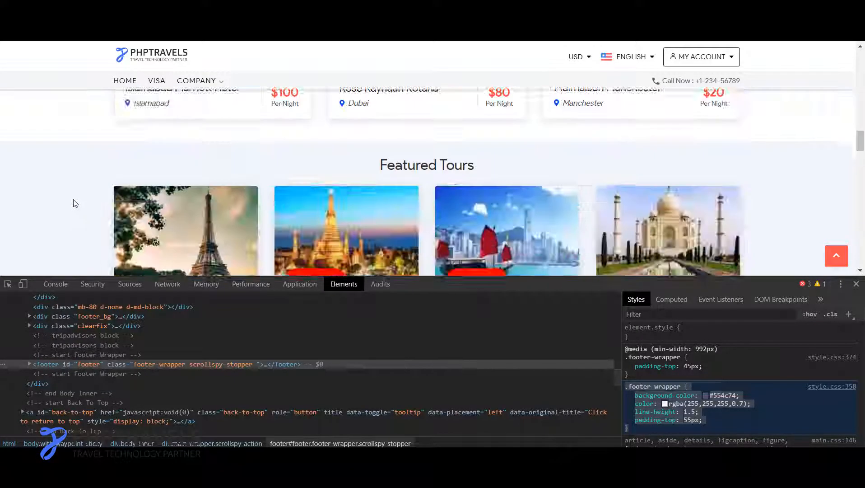